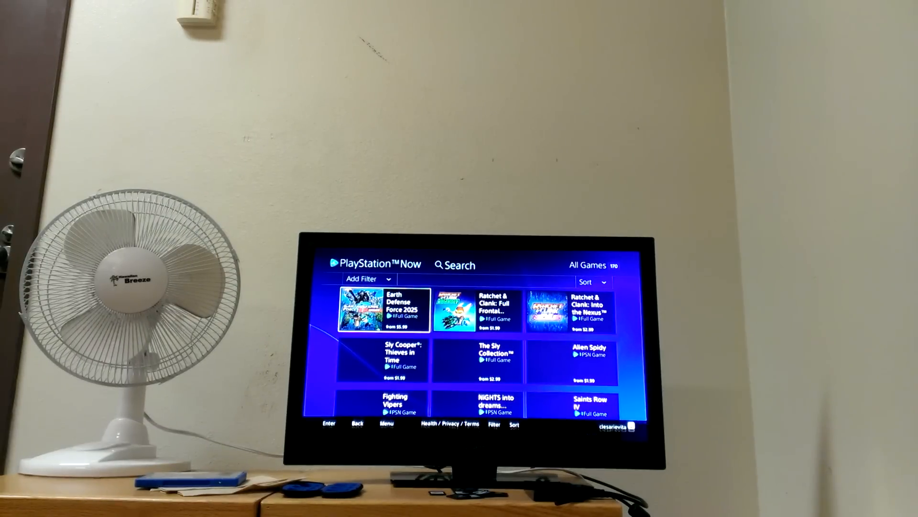
Open the All Games filter menu to show Bundles, Disc Only, PS3 Full Games and PSN Games.
{"action": "left_click", "coordinate": [363, 279]}
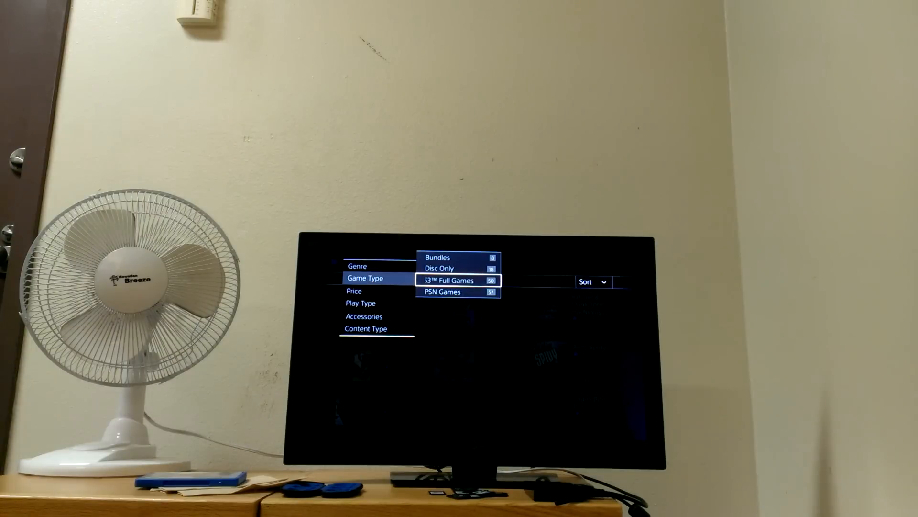
{"action": "left_click", "coordinate": [448, 279]}
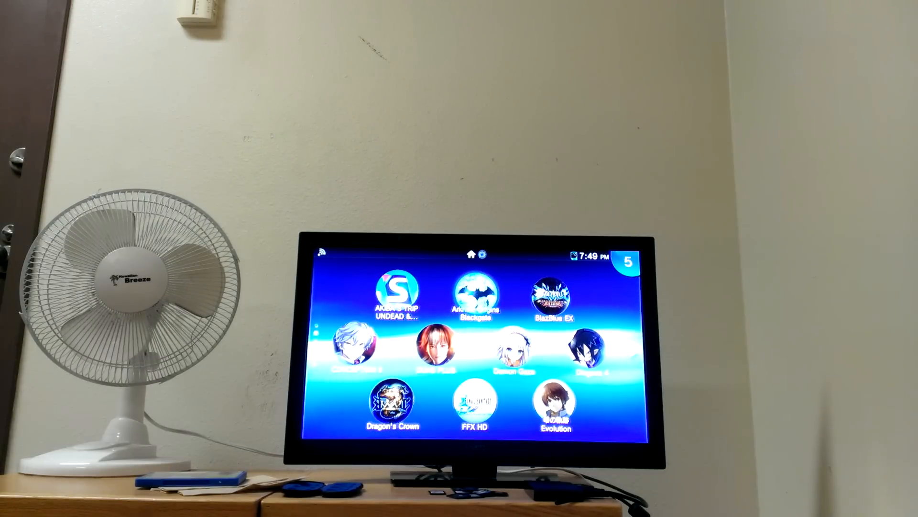
Scroll the Vita TV home screen to the next page showing NFS Most Wanted, Ninja Gaiden 3 Plus and UMVC3.
{"action": "scroll", "scroll_direction": "right", "scroll_amount": 3}
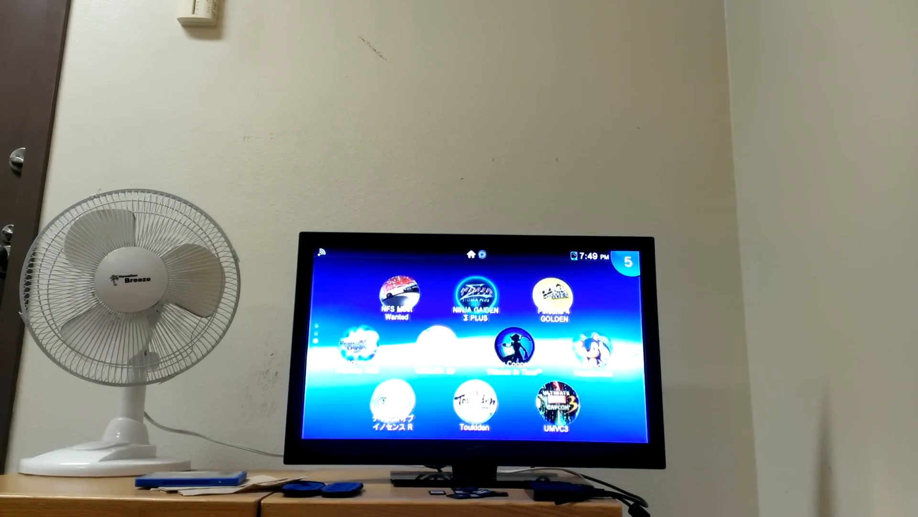